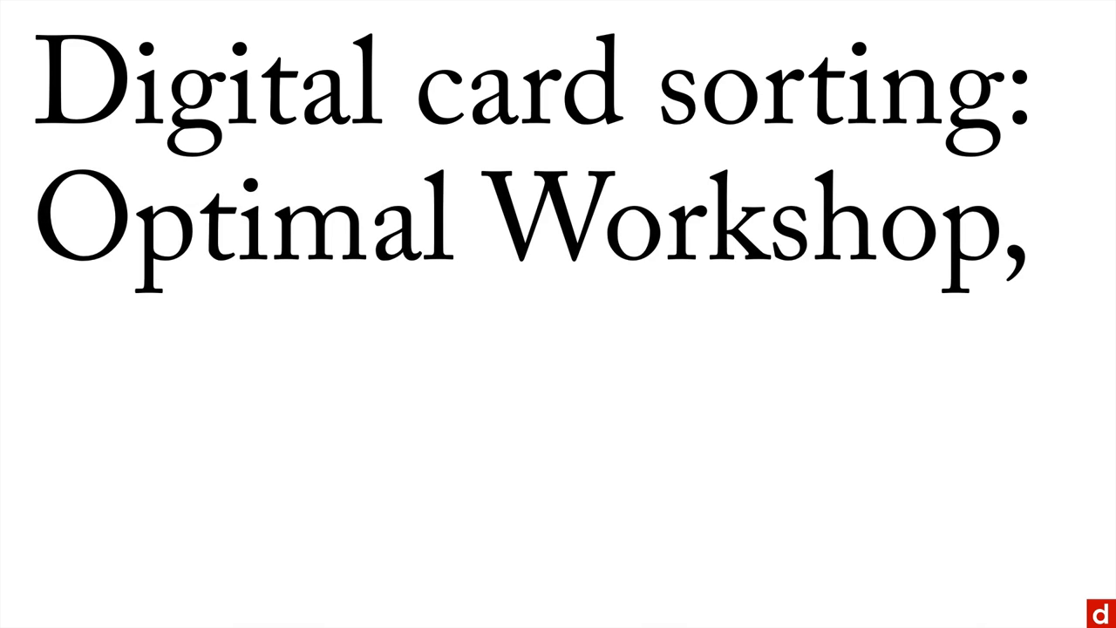
{"action": "type", "text": "UserZoom,"}
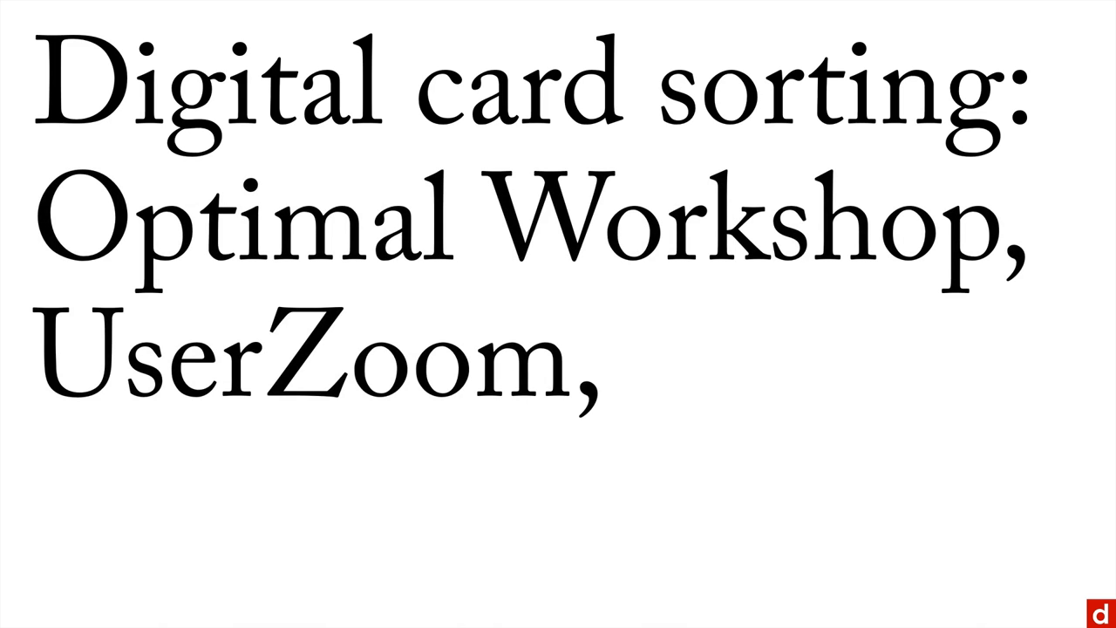